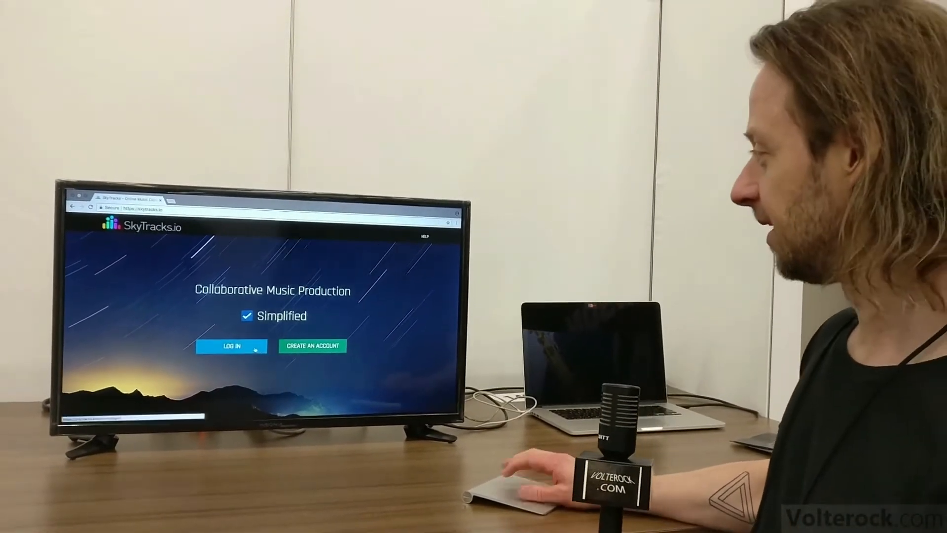
# Log in and open the Collaborators list for the Midi Sans Frontières project.
pyautogui.click(231, 345)
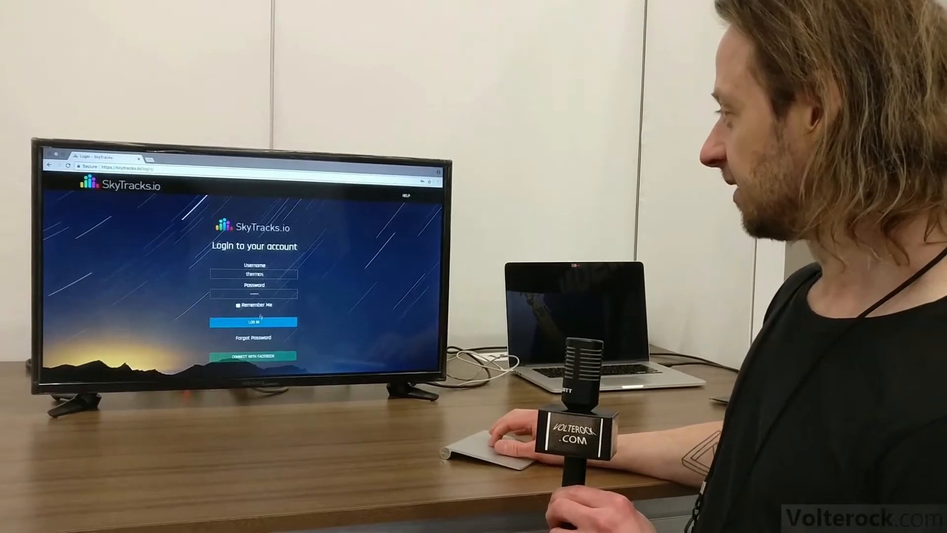
pyautogui.click(253, 321)
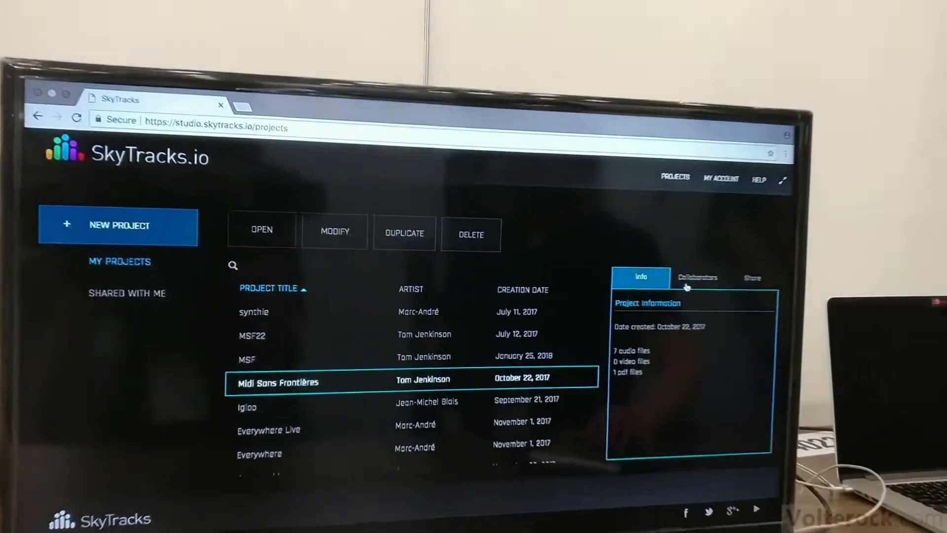
pyautogui.click(697, 278)
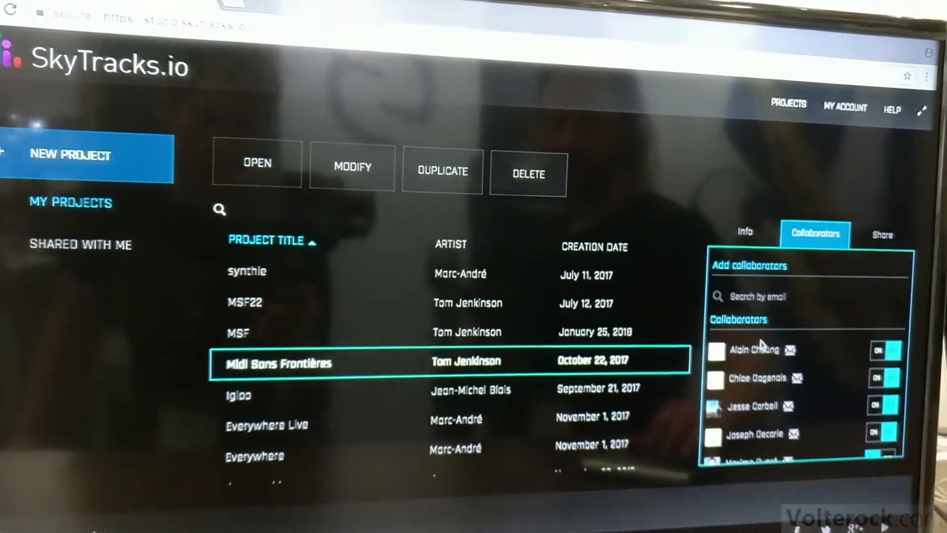
pyautogui.click(256, 164)
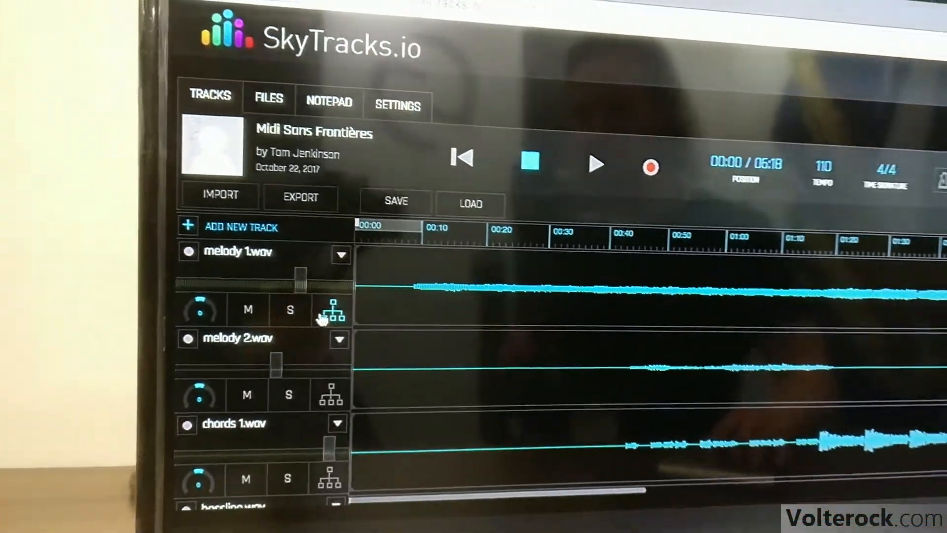
# Show the piano-roll editor for the MIDI arrangements track via its routing icon.
pyautogui.click(332, 310)
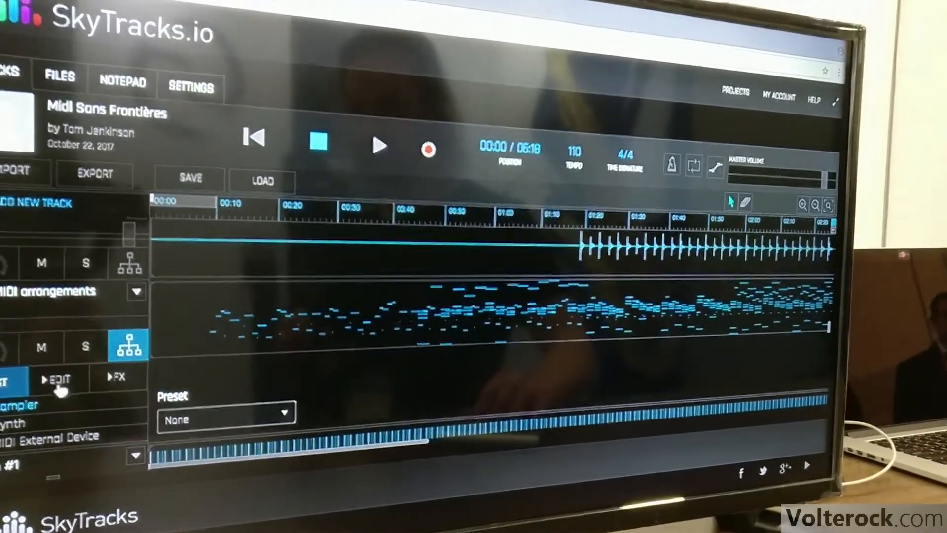
pyautogui.click(57, 380)
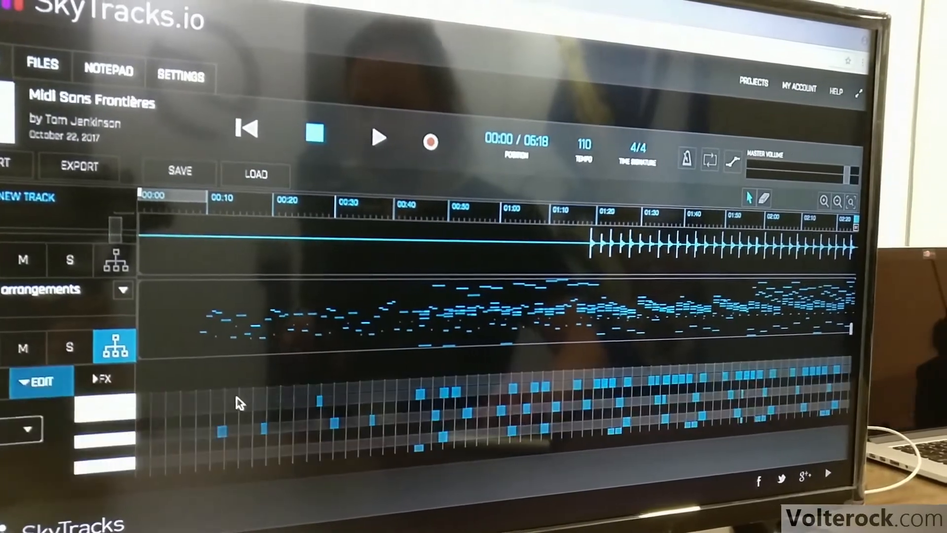